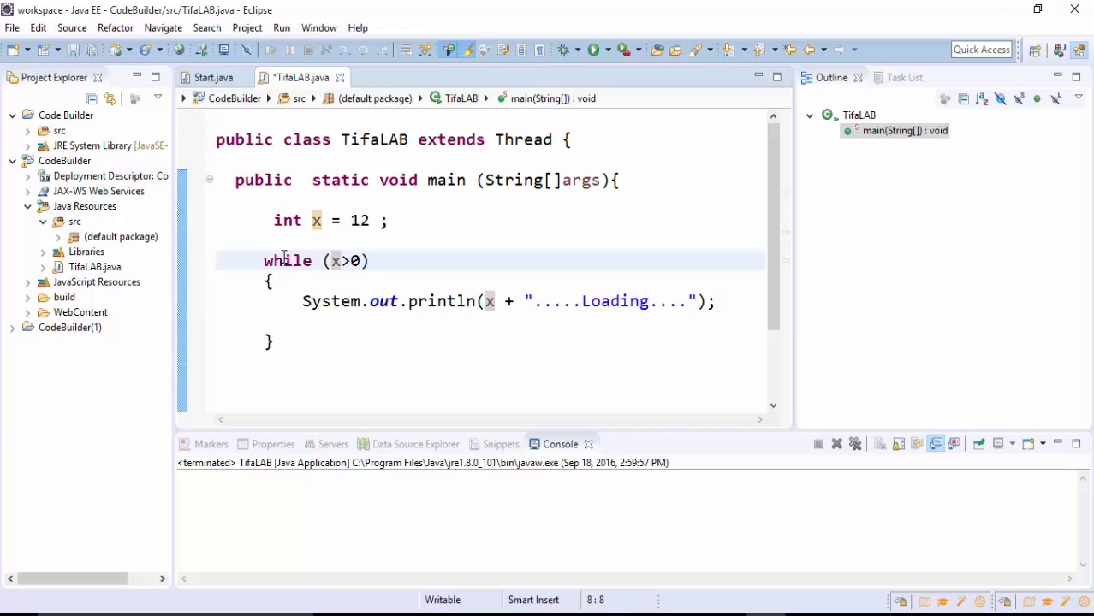
- Duplicate the Loading print statement below the loop and reword it to ".....Finished...." without x
double_click(340, 261)
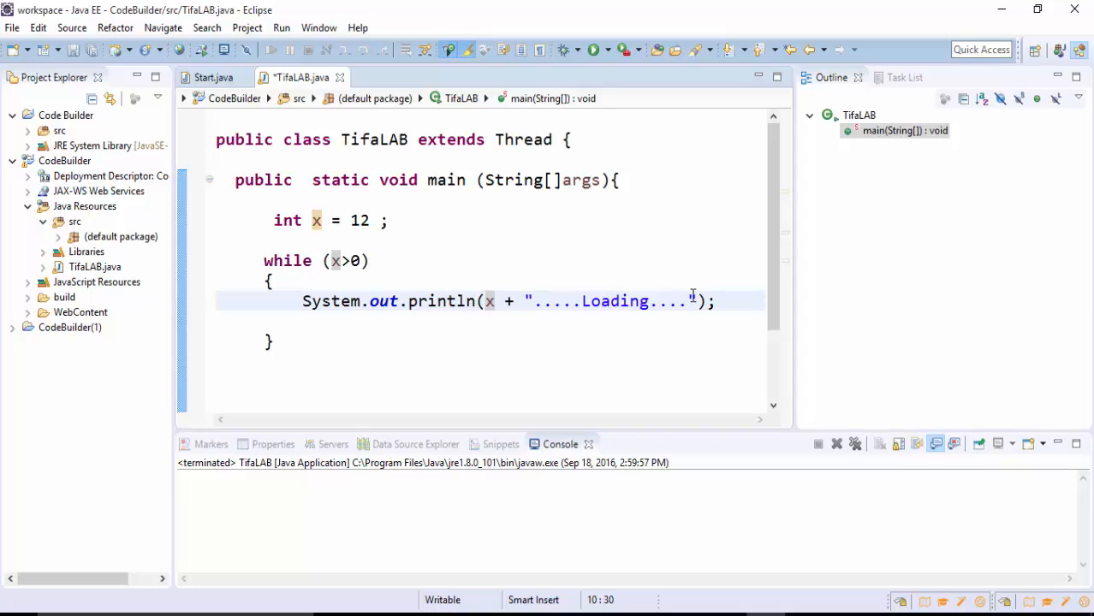
triple_click(505, 301)
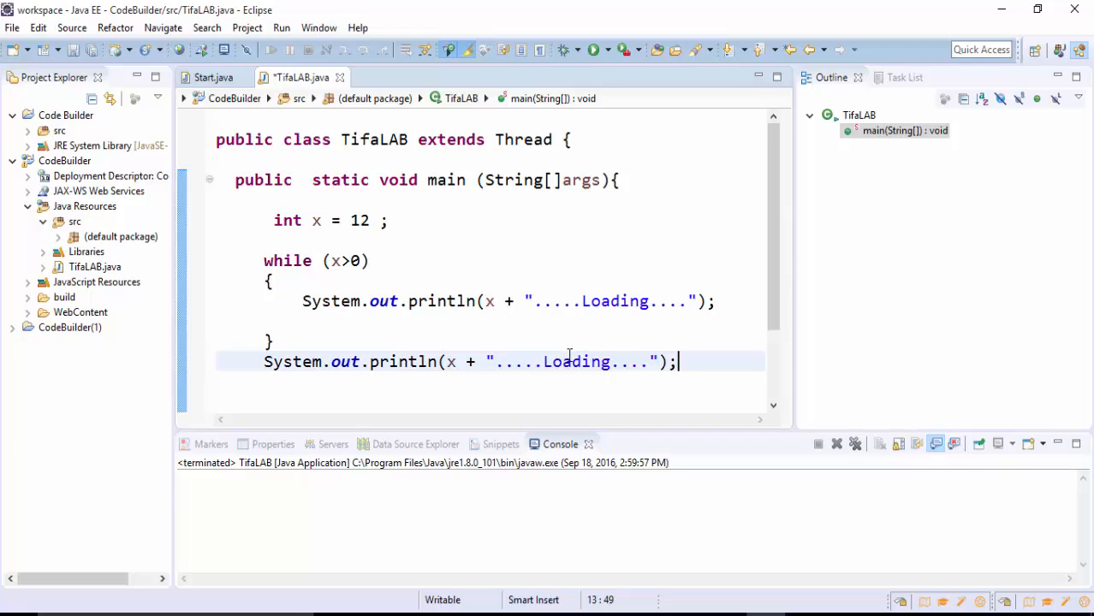
text(Fi)
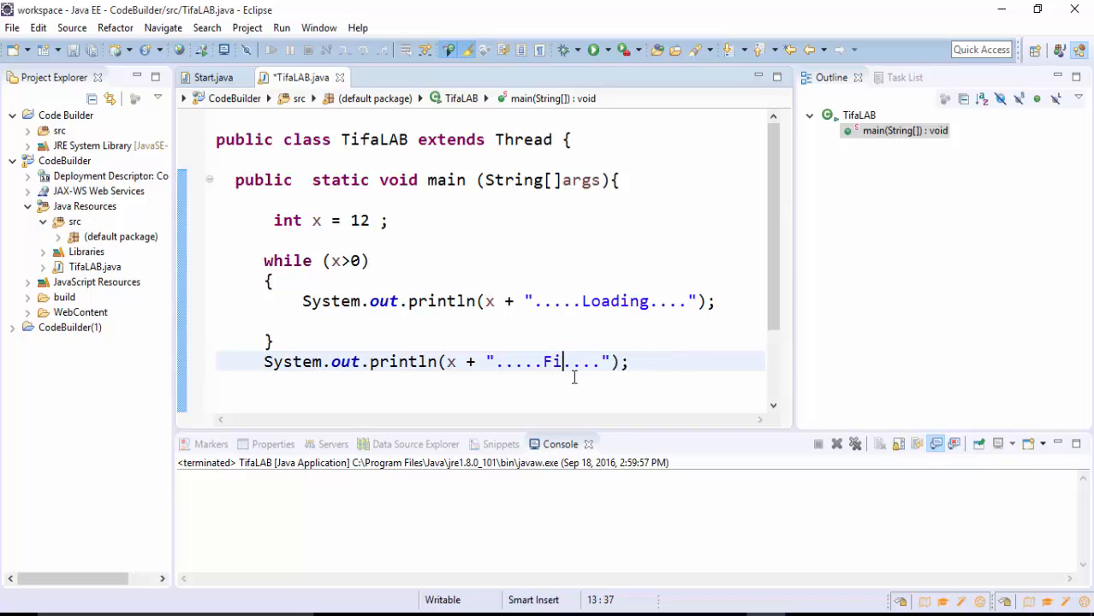
text(nished)
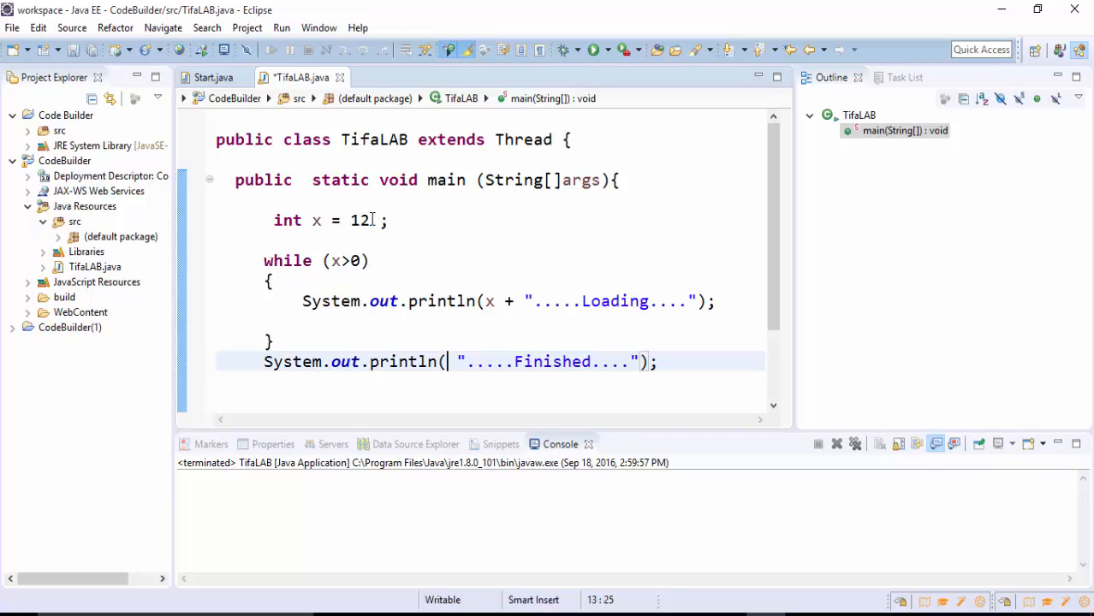
- Add x--; inside the loop body so the counter decreases after each Loading print
double_click(359, 219)
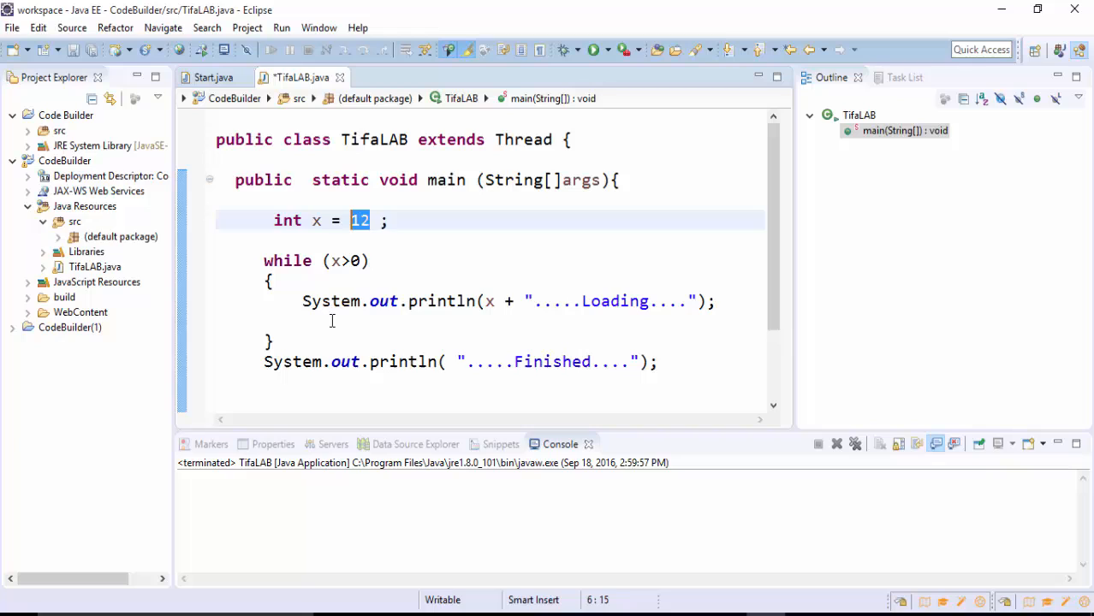
text(x-)
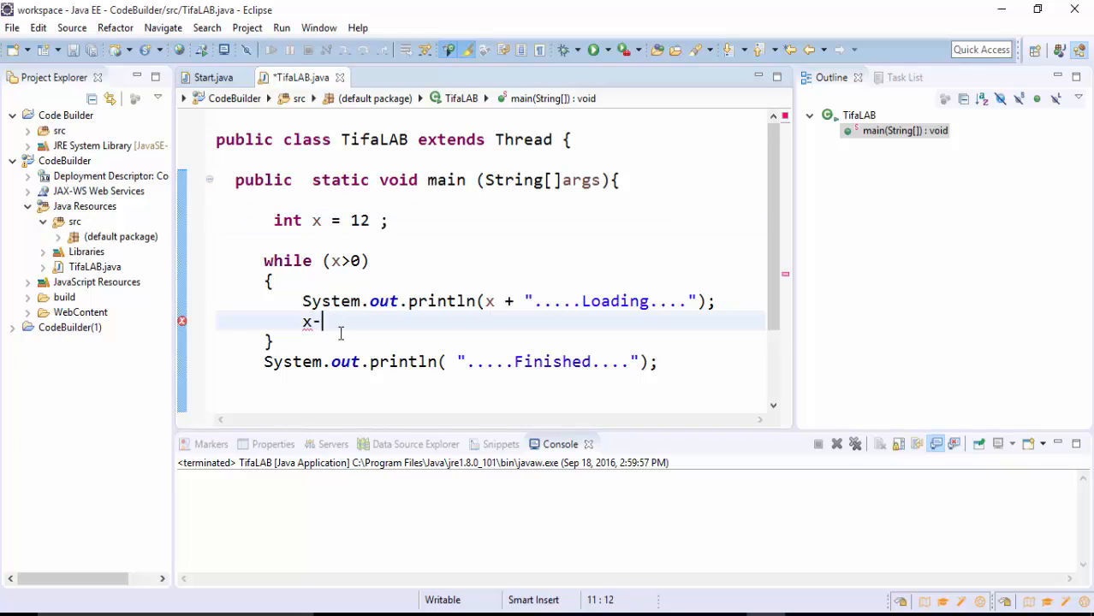
text(-;)
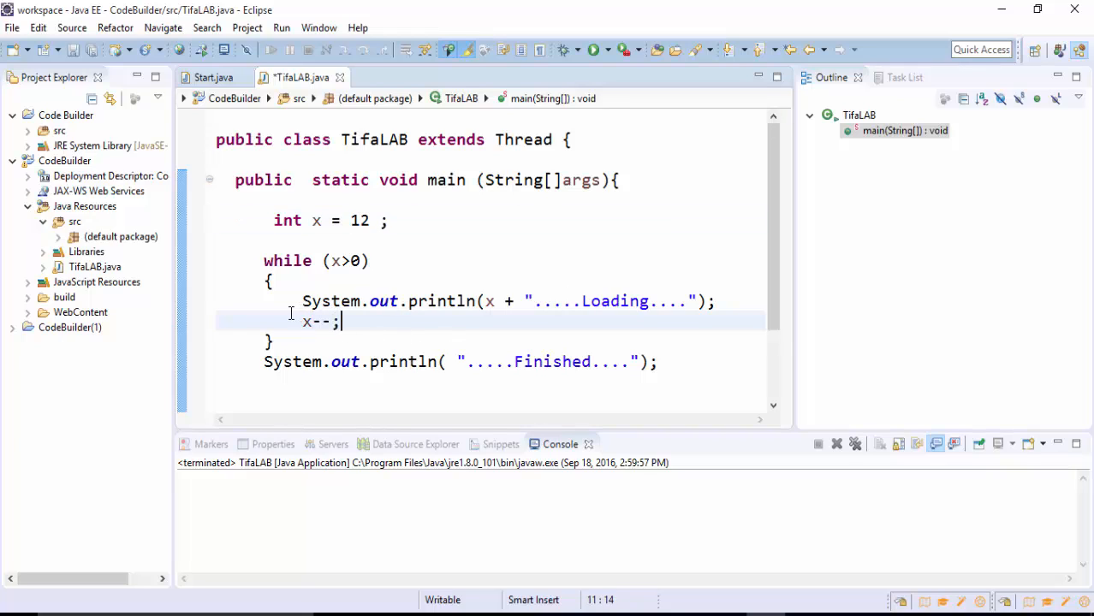
key(Return)
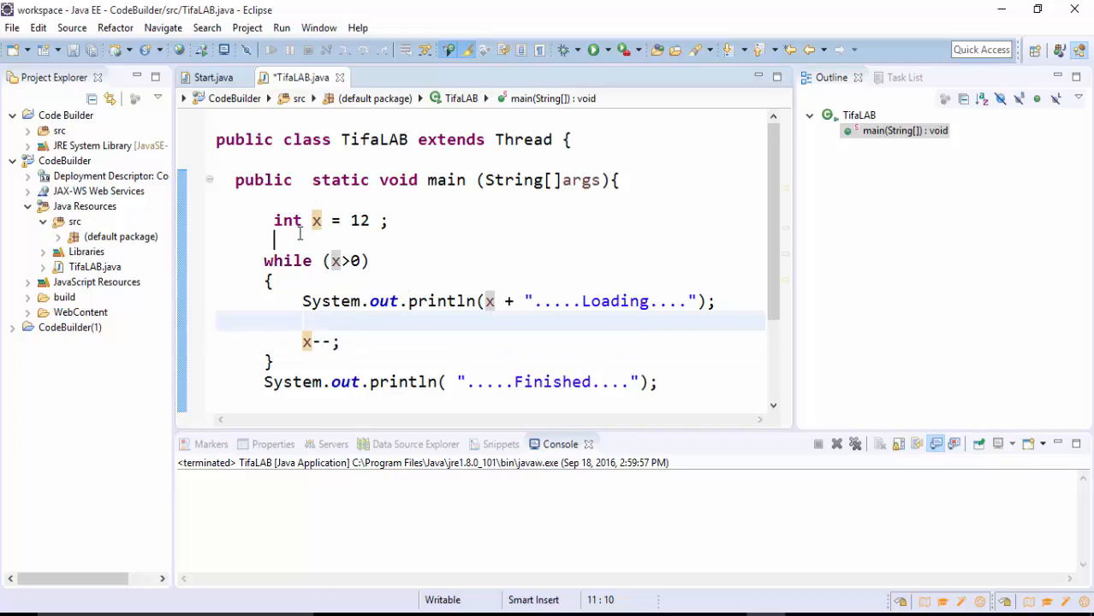
- Write Thread Y = new Thread(); on the line after int x = 12;
text(Thr)
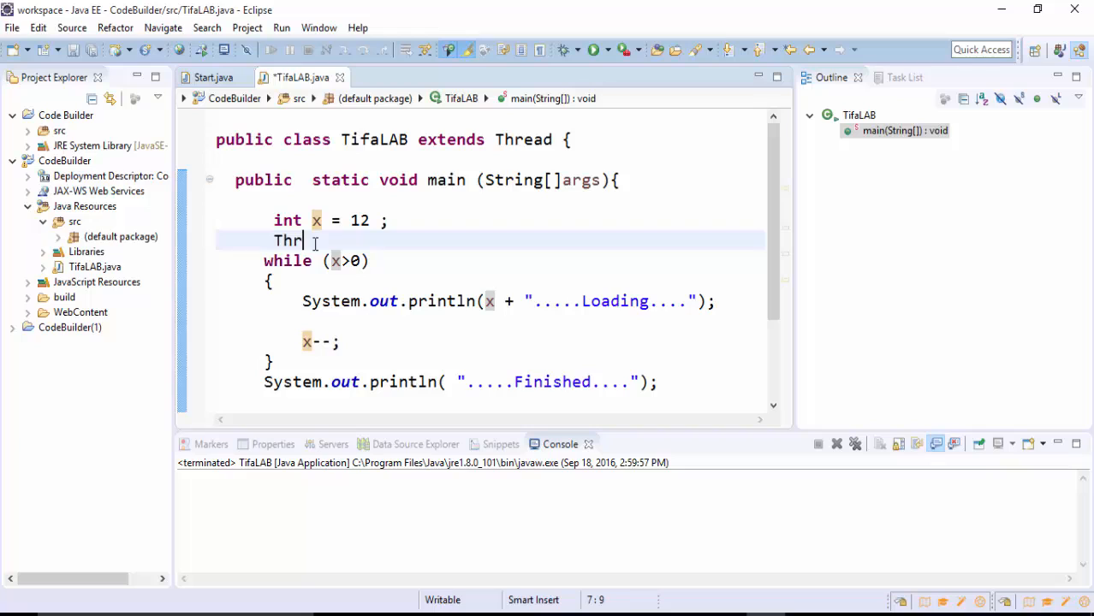
text(ead)
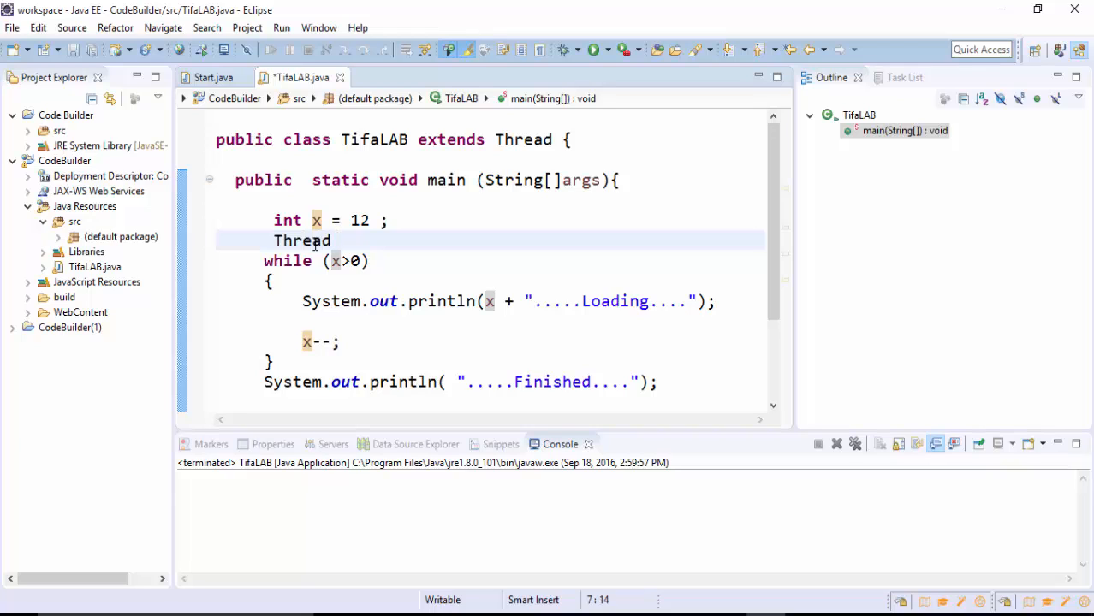
text(Y = Ne)
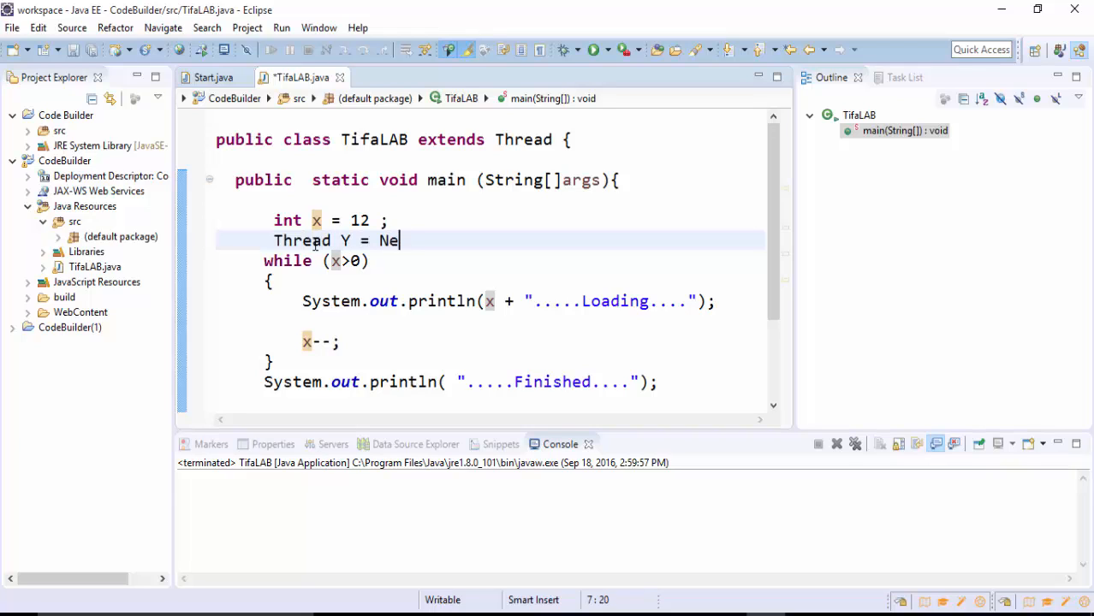
key(BackSpace)
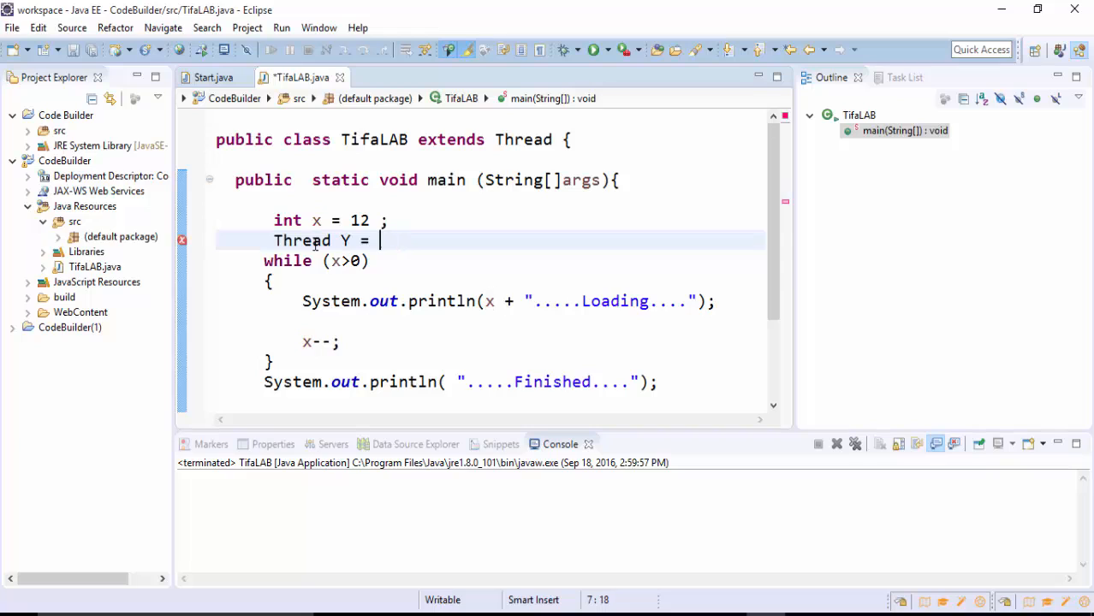
text(new Th)
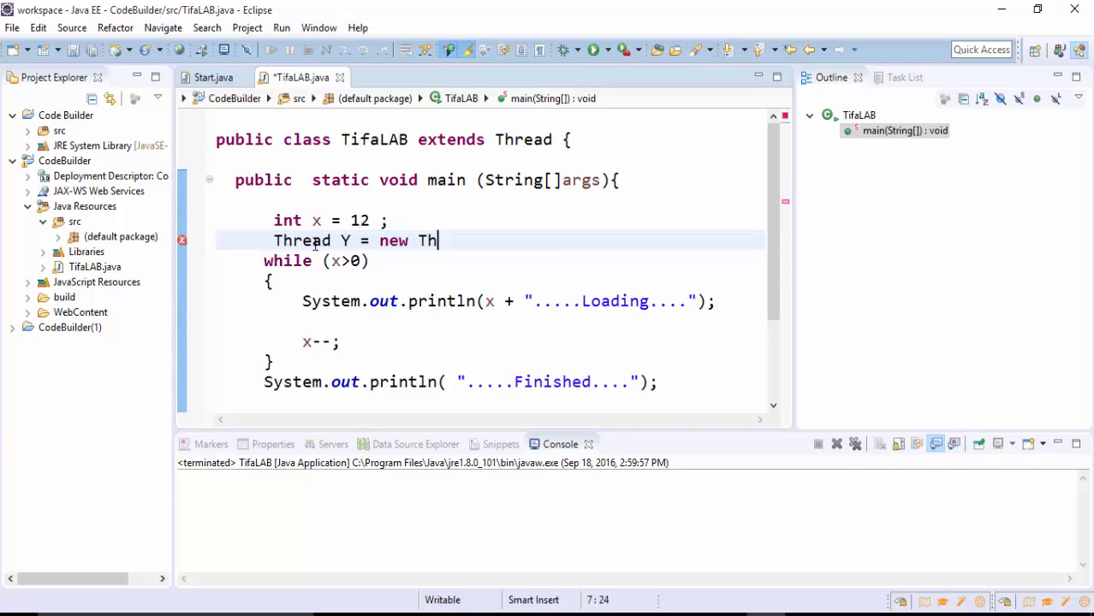
text(read())
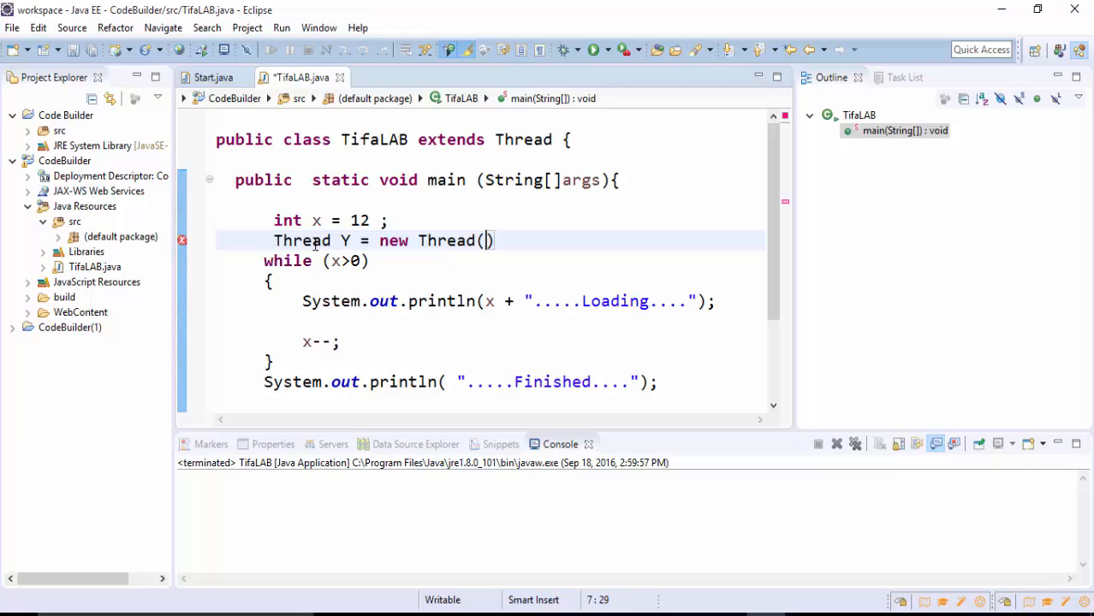
text('')
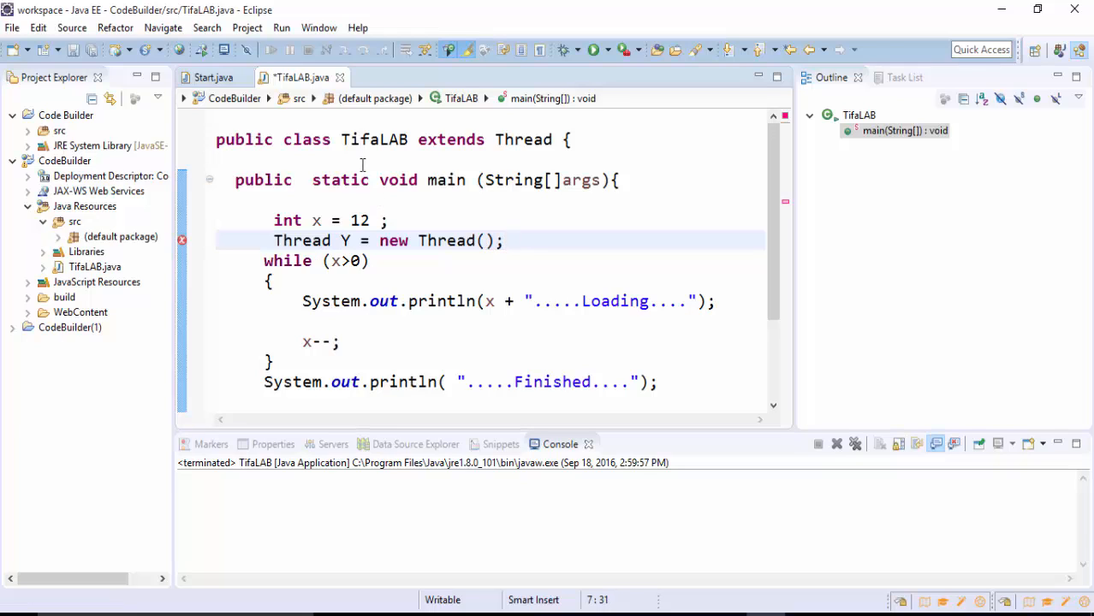
click(316, 322)
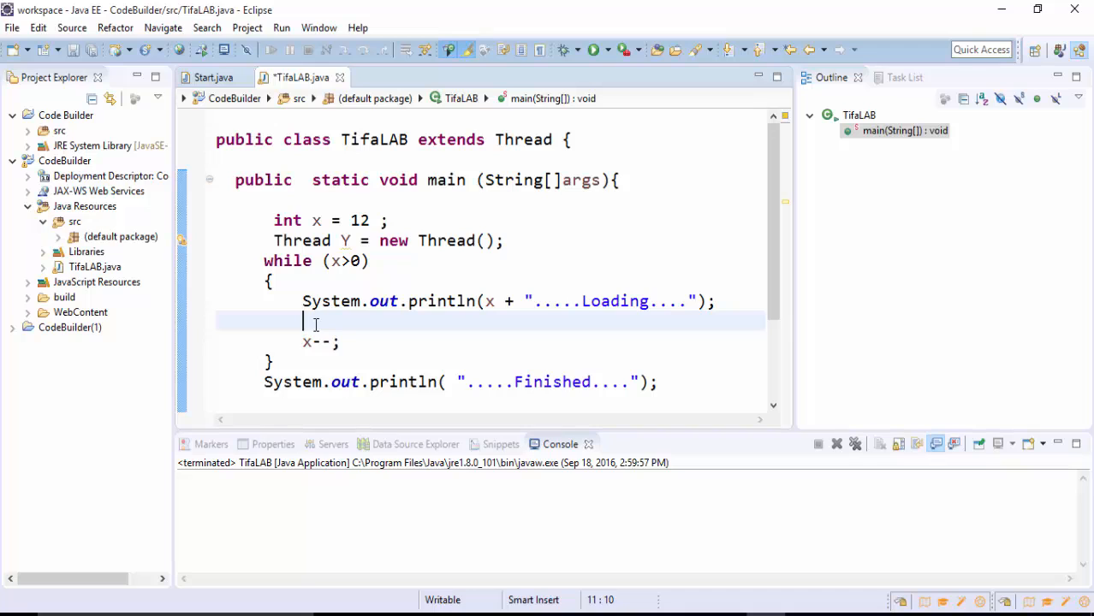
- Insert Y.sleep(500); after the Loading print, choosing sleep(long millis) from content assist
text(Y.)
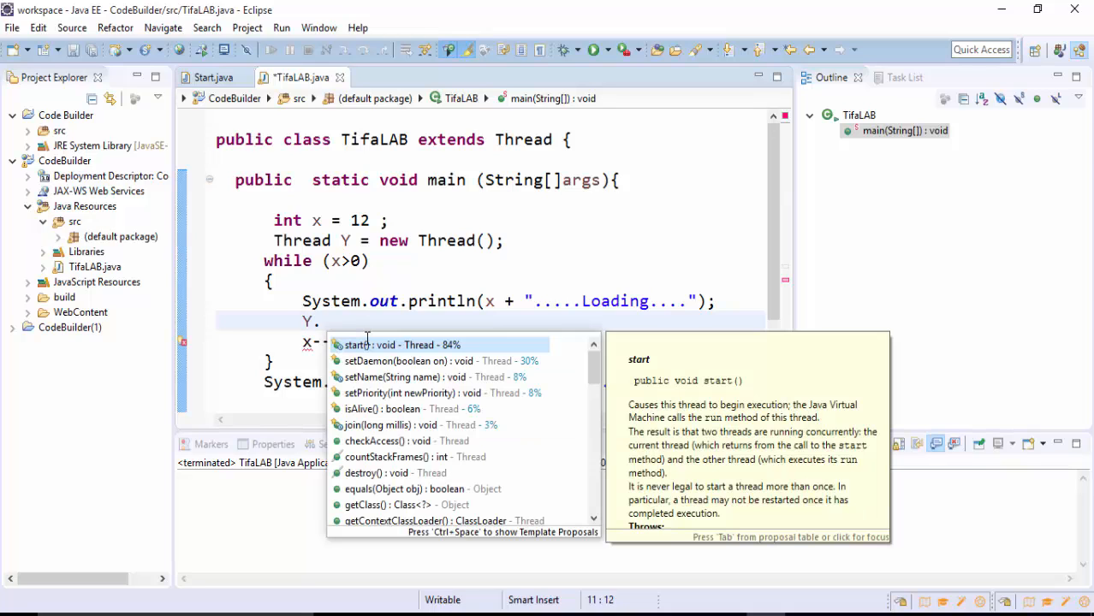
text(sle)
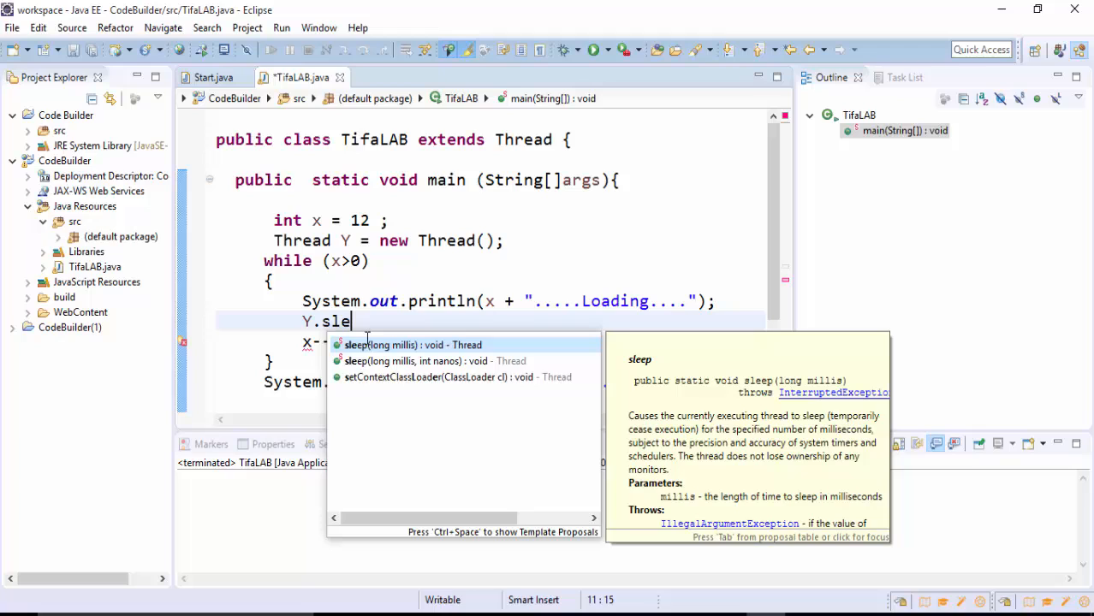
click(409, 346)
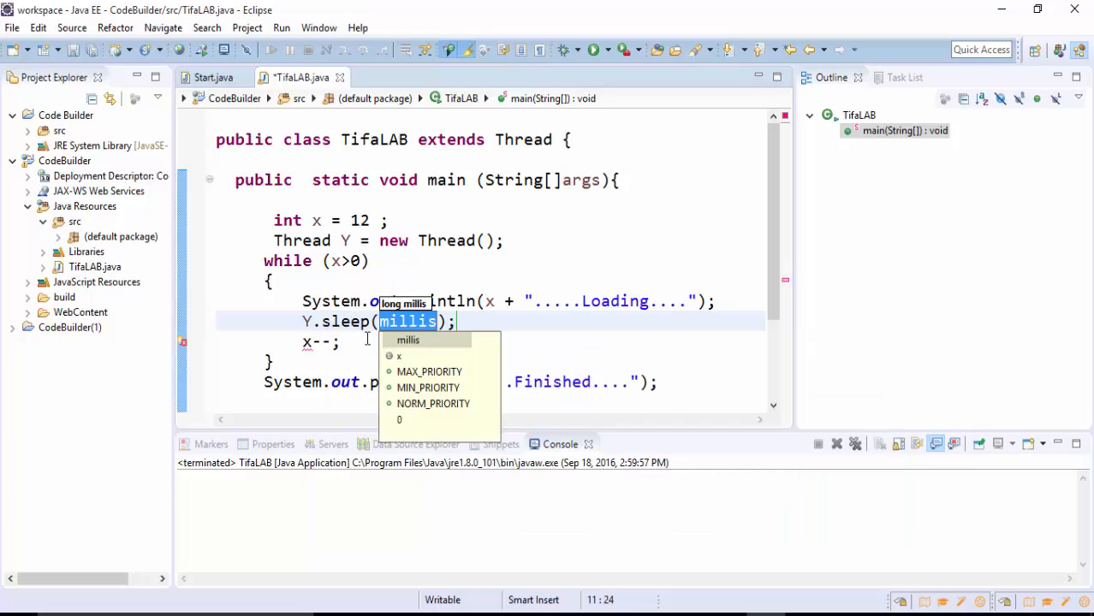
text(500)
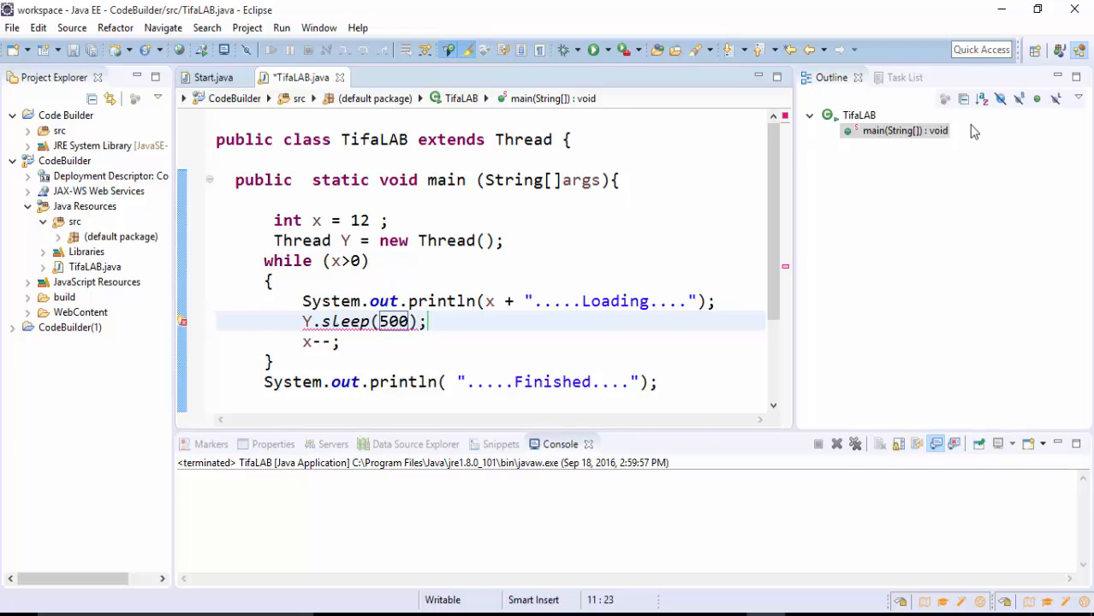
mouse_move(197, 284)
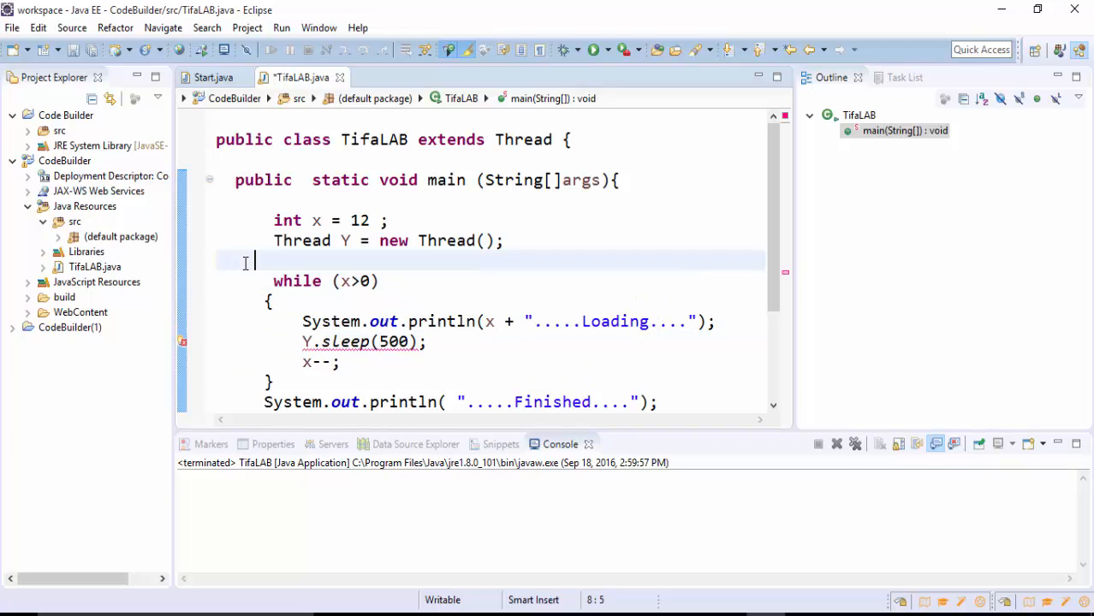
- Surround the while loop with try{ ... }catch(Exception e){}
text(try)
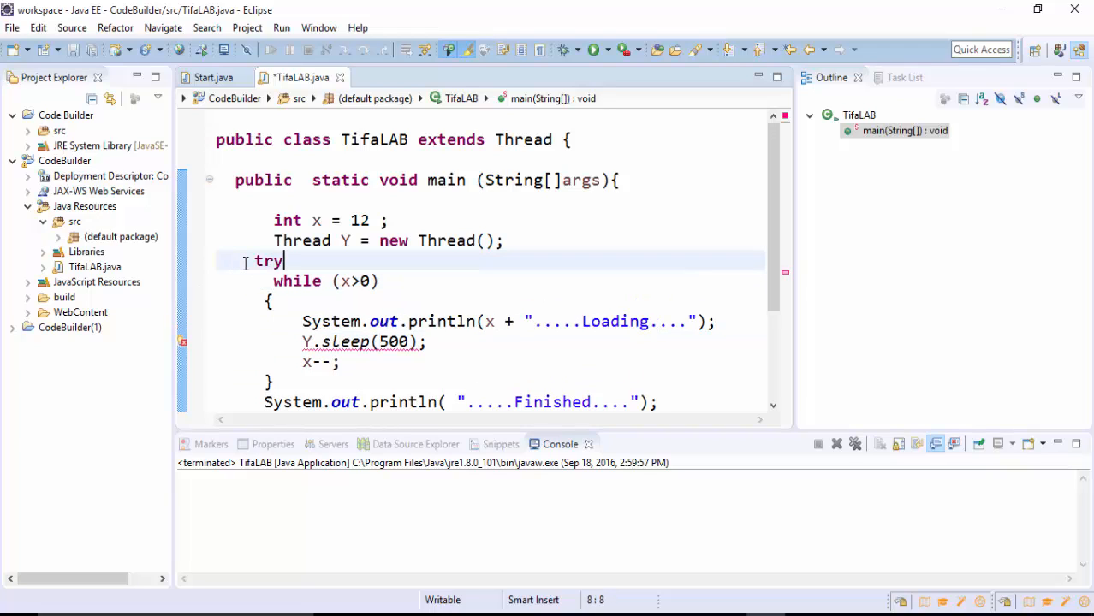
text({)
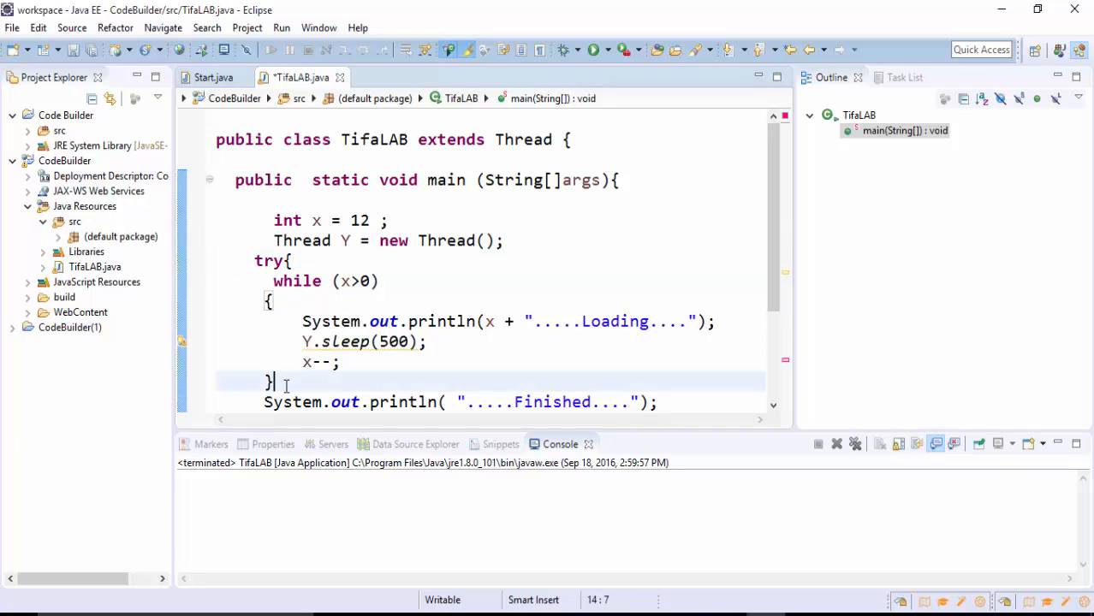
text(}catch)
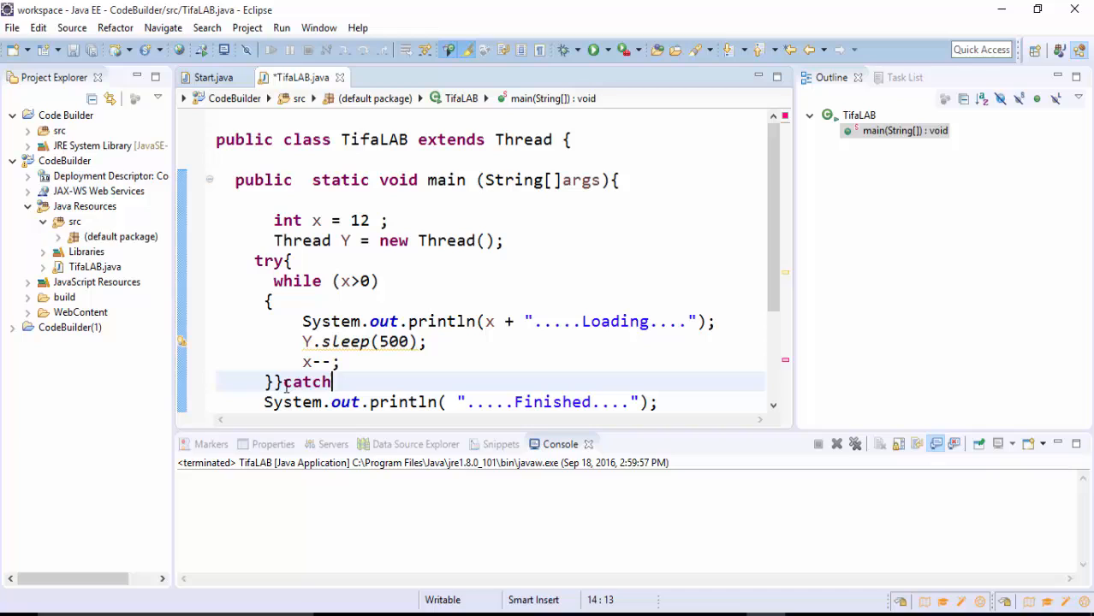
text((Ex))
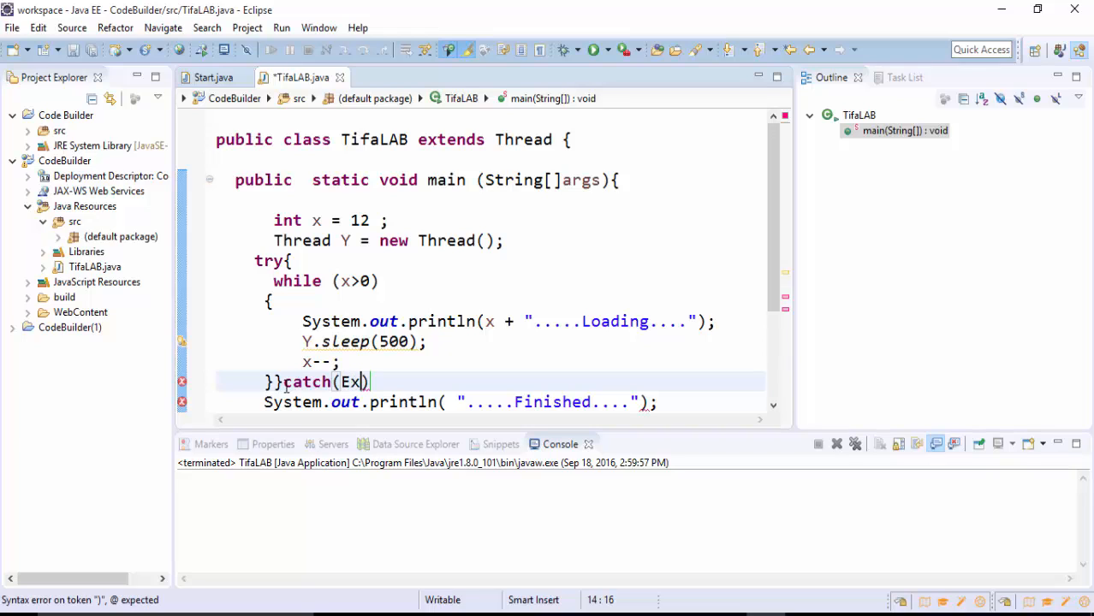
text(ception)
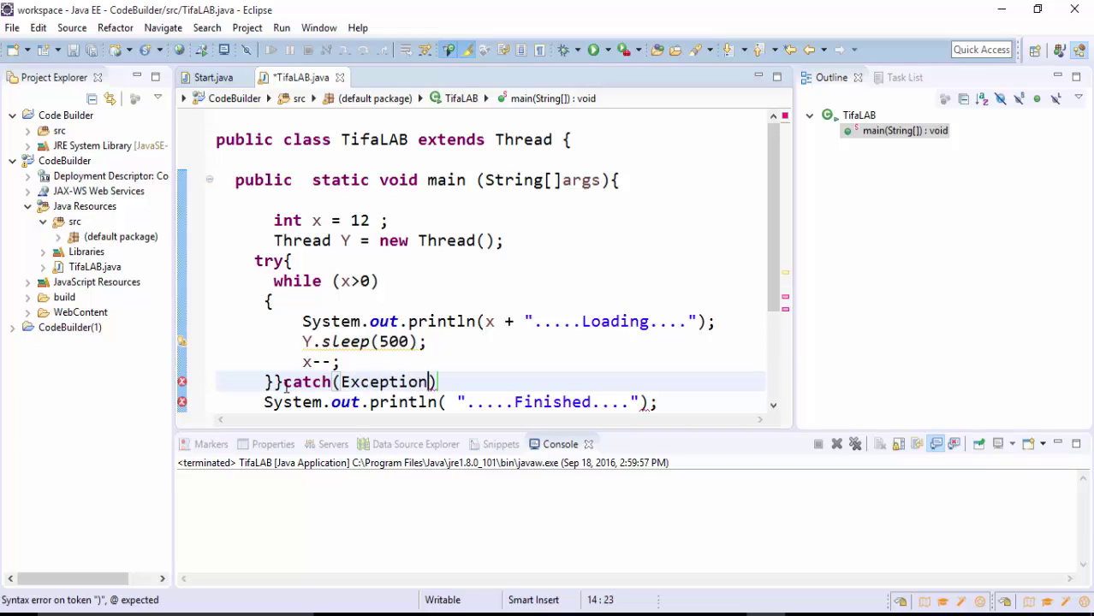
text(e)
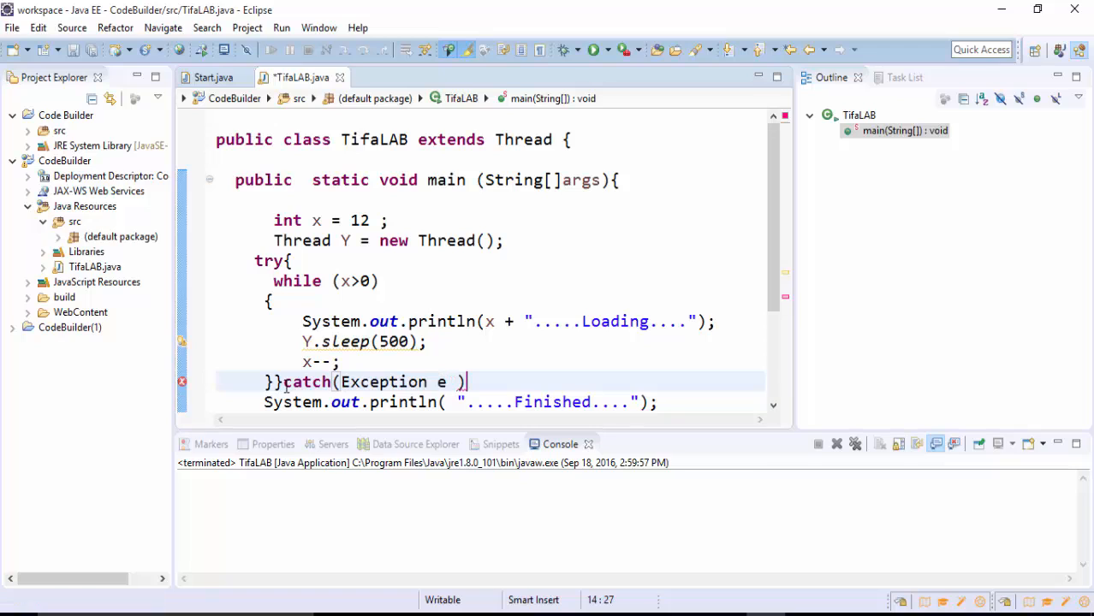
text({})
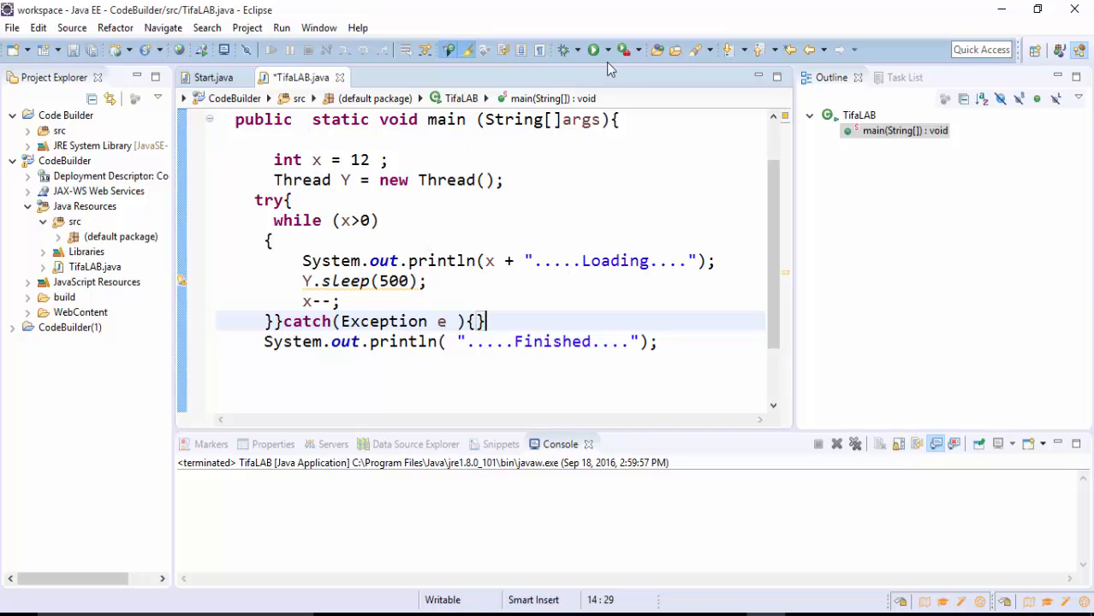
- Run TifaLAB and check the console shows the 12-to-1 Loading countdown ending with Finished
click(594, 48)
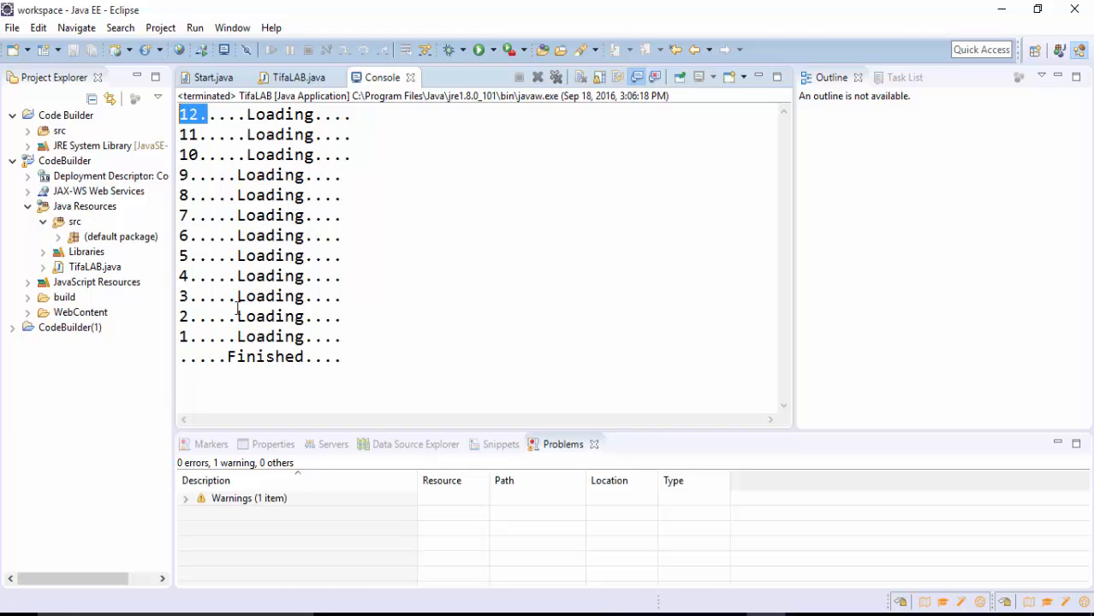
double_click(265, 358)
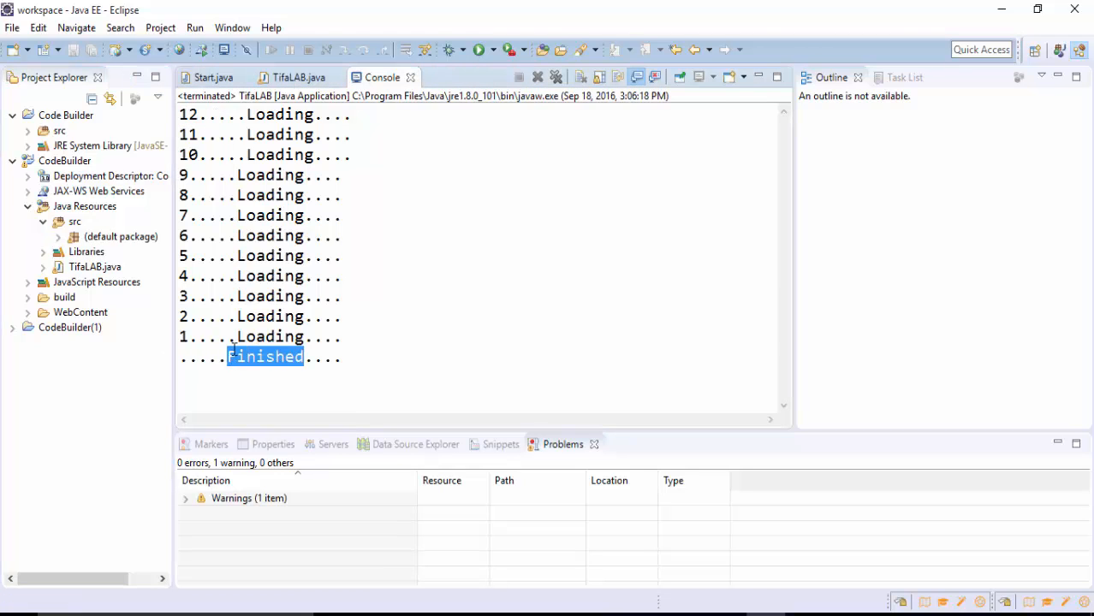